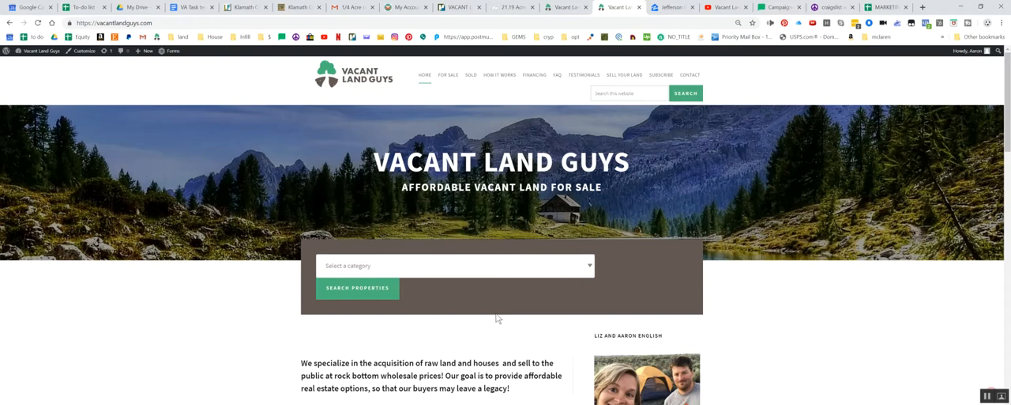
{"action": "mouse_move", "coordinate": [526, 258]}
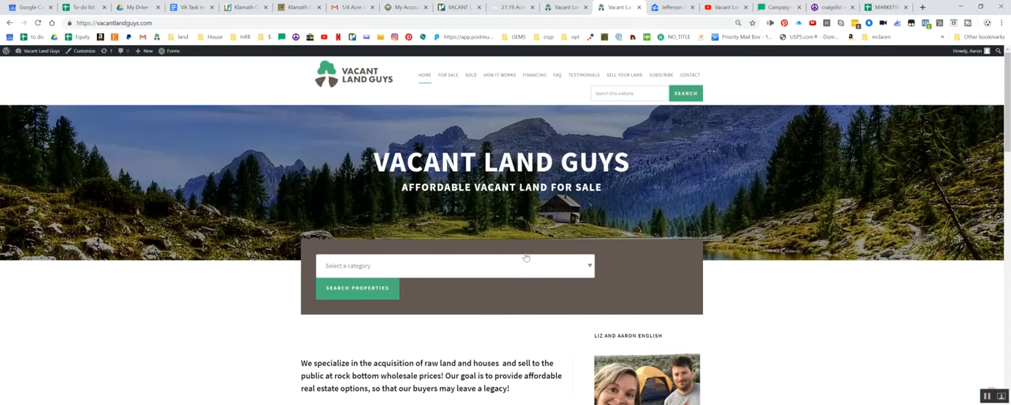
- Scroll the Quilcene 5-acre lot page down to its title, $62,797 price and payment terms
{"action": "scroll", "scroll_direction": "down", "scroll_amount": 3}
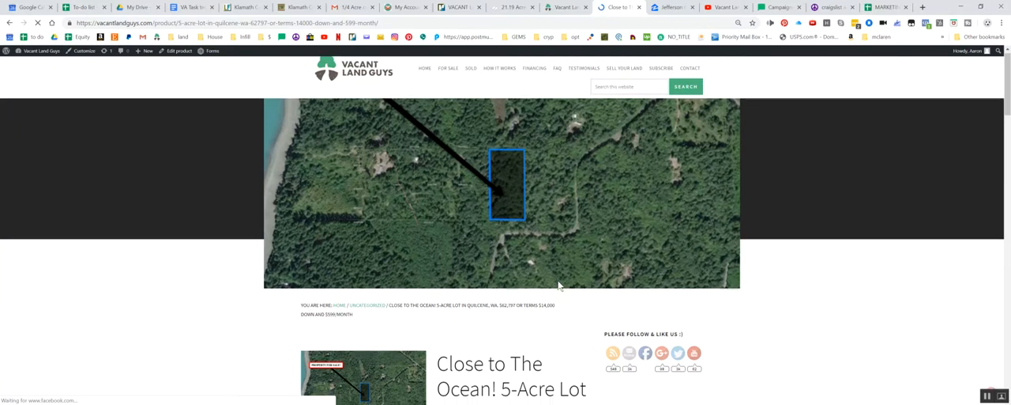
{"action": "scroll", "scroll_direction": "down", "scroll_amount": 3}
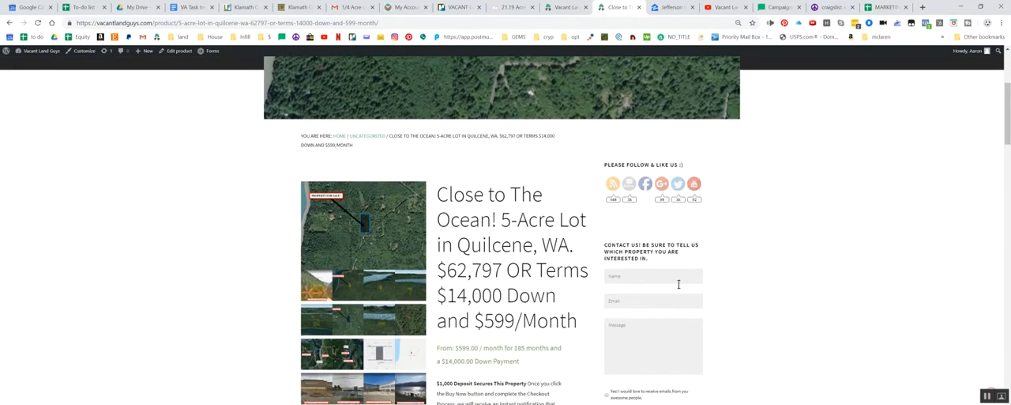
{"action": "scroll", "scroll_direction": "down", "scroll_amount": 3}
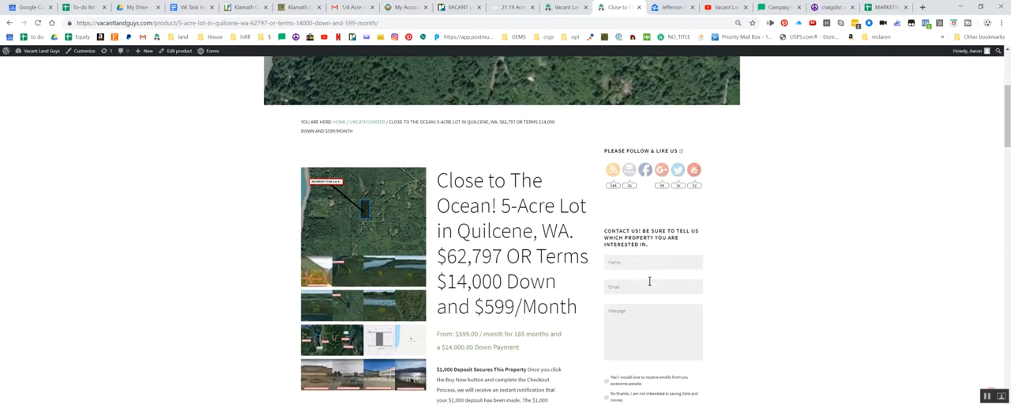
{"action": "scroll", "scroll_direction": "down", "scroll_amount": 3}
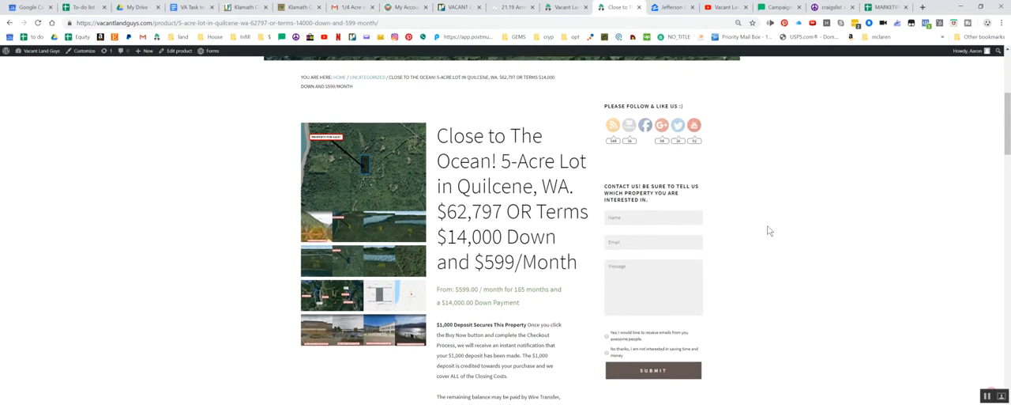
{"action": "mouse_move", "coordinate": [326, 207]}
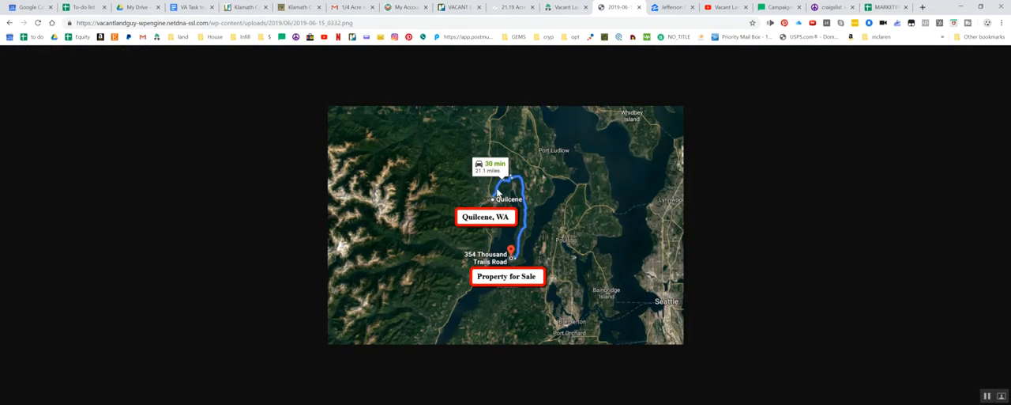
{"action": "mouse_move", "coordinate": [523, 241]}
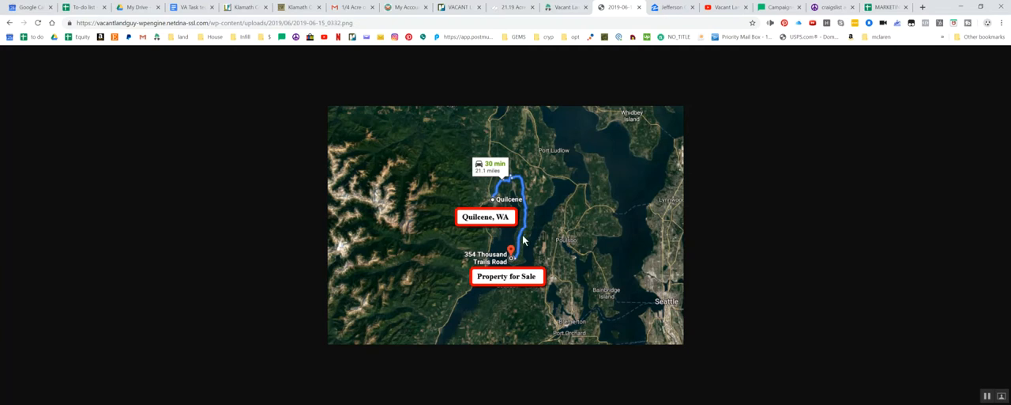
{"action": "mouse_move", "coordinate": [513, 264]}
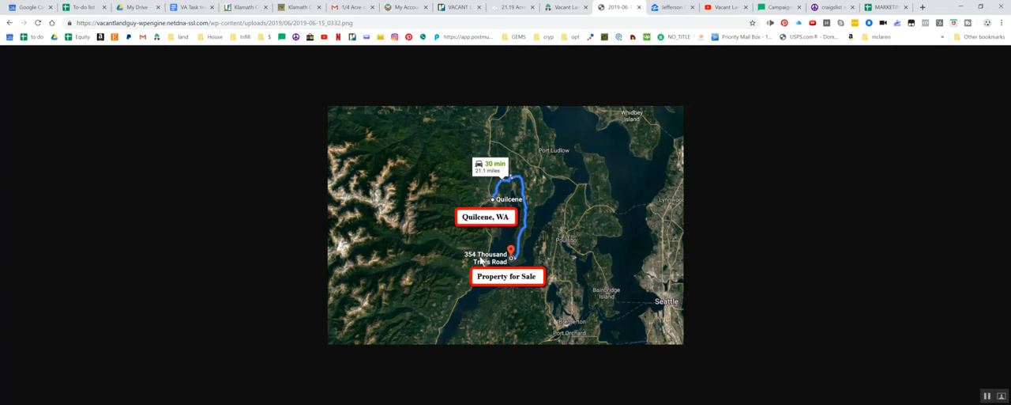
{"action": "mouse_move", "coordinate": [483, 261]}
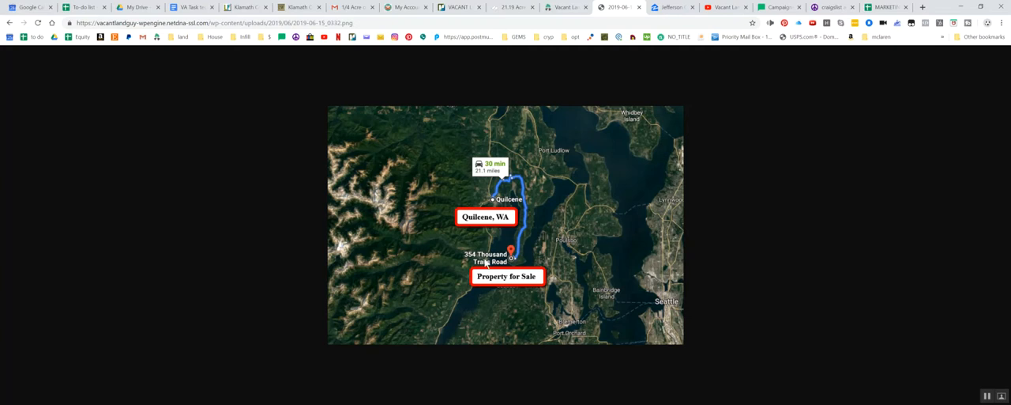
{"action": "mouse_move", "coordinate": [743, 117]}
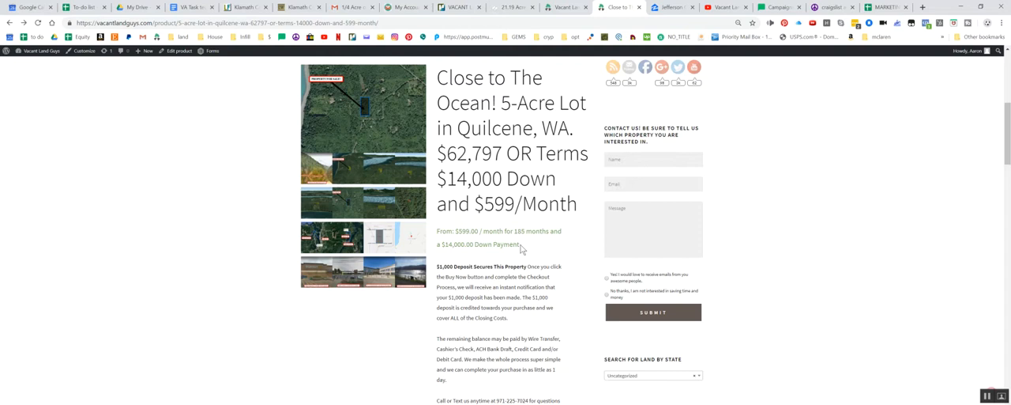
{"action": "mouse_move", "coordinate": [548, 258]}
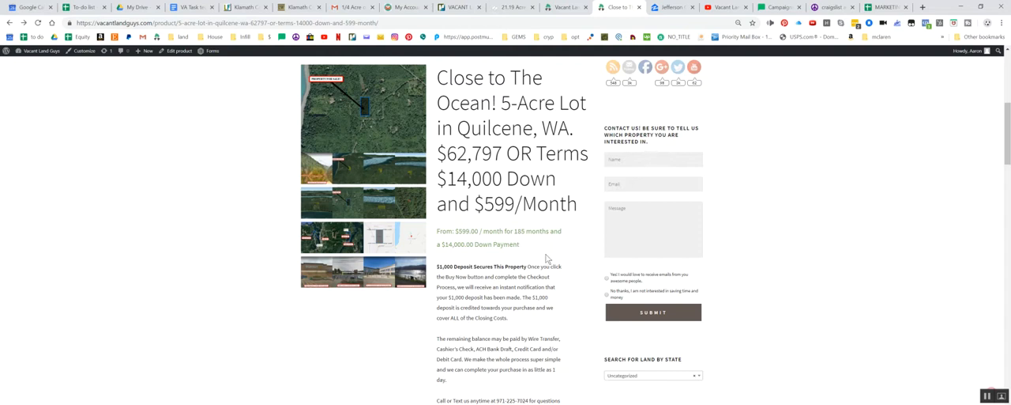
- Add the Quilcene lot to the cart with the one-time $62,797 payment option
{"action": "scroll", "scroll_direction": "down", "scroll_amount": 3}
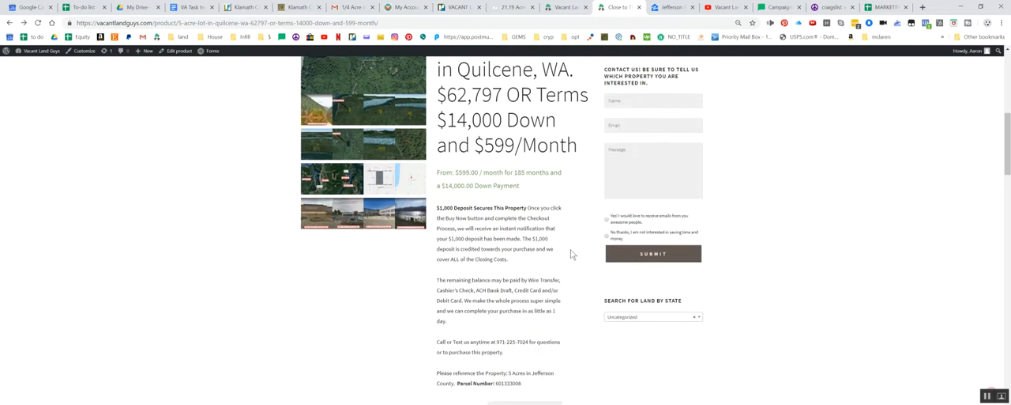
{"action": "scroll", "scroll_direction": "down", "scroll_amount": 3}
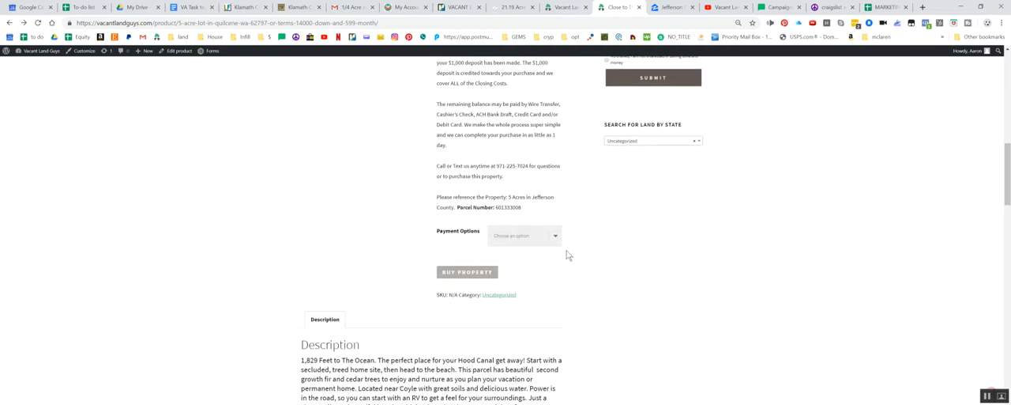
{"action": "left_click", "coordinate": [525, 234]}
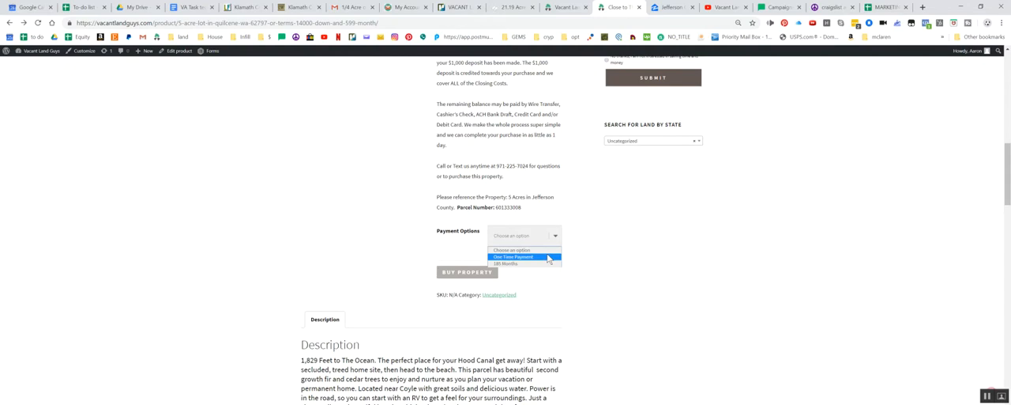
{"action": "left_click", "coordinate": [514, 256]}
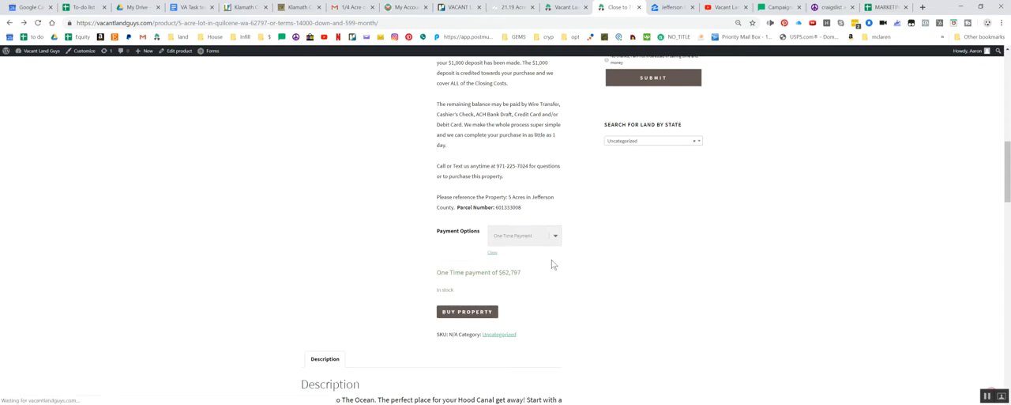
{"action": "left_click", "coordinate": [467, 311]}
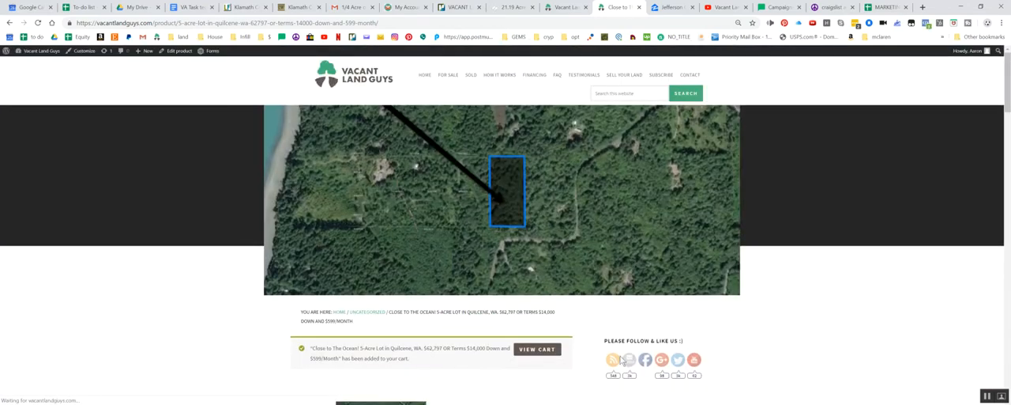
{"action": "mouse_move", "coordinate": [629, 317]}
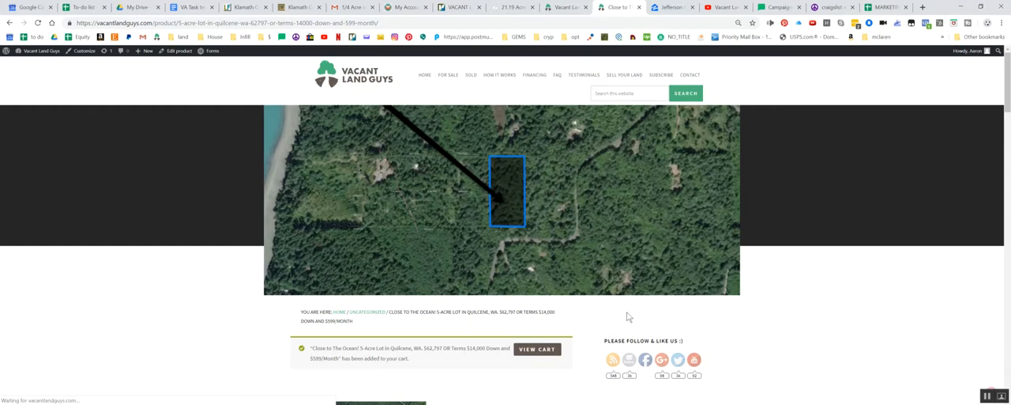
- Remove the 21.19-acre Beatty lot from the cart and review checkout for the Quilcene lot
{"action": "left_click", "coordinate": [538, 349]}
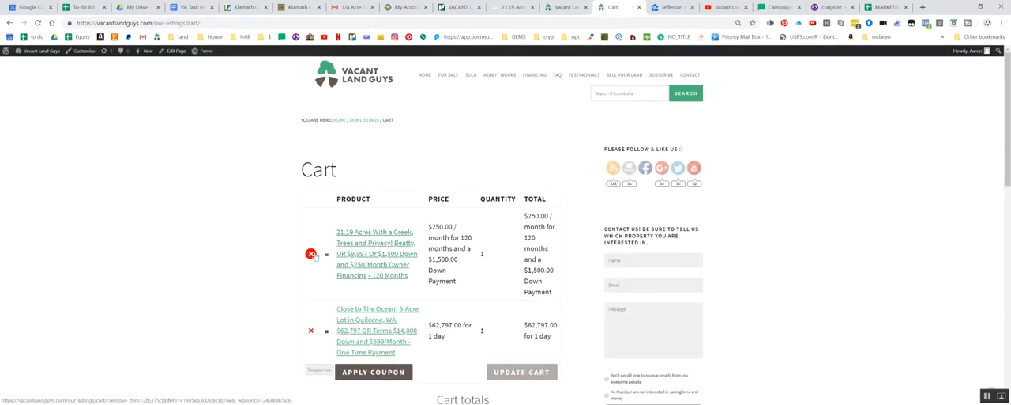
{"action": "left_click", "coordinate": [311, 253]}
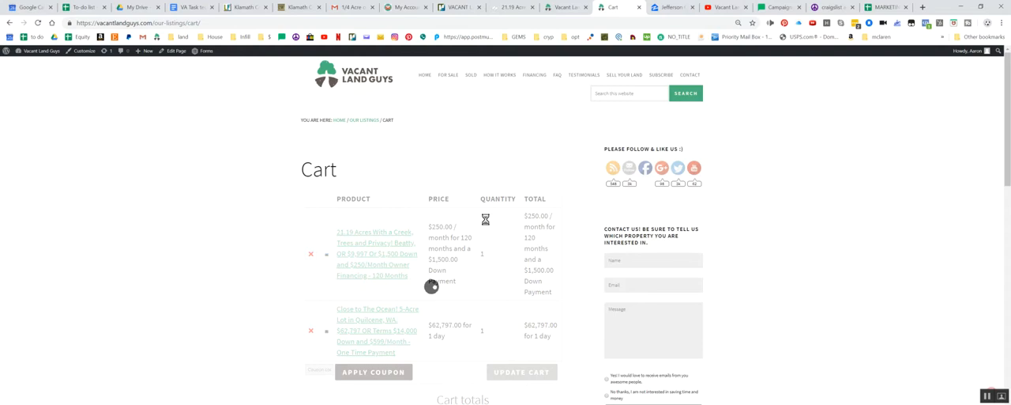
{"action": "left_click", "coordinate": [311, 254]}
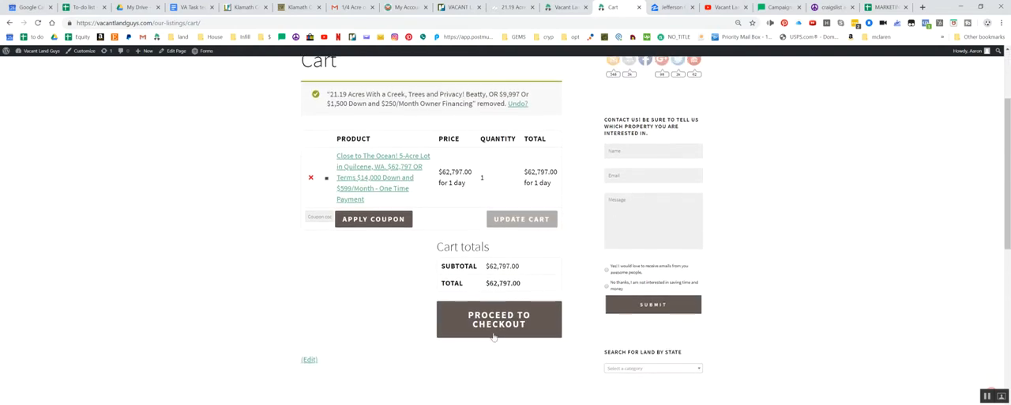
{"action": "left_click", "coordinate": [498, 318]}
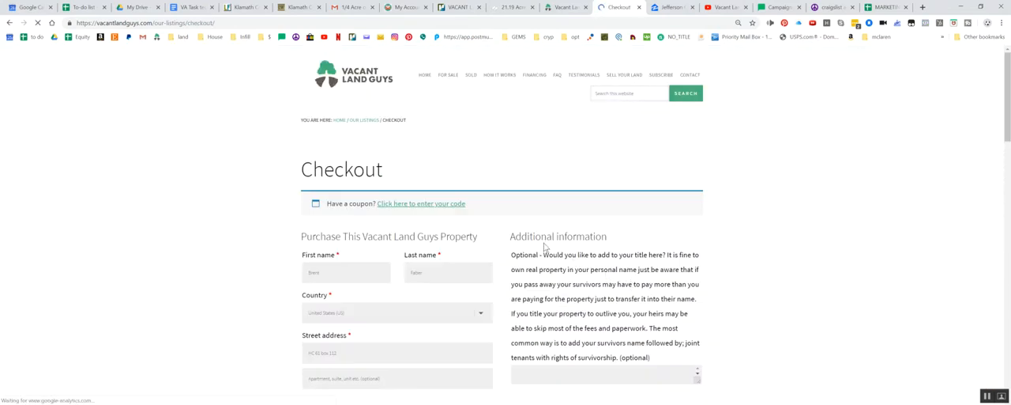
{"action": "scroll", "scroll_direction": "down", "scroll_amount": 3}
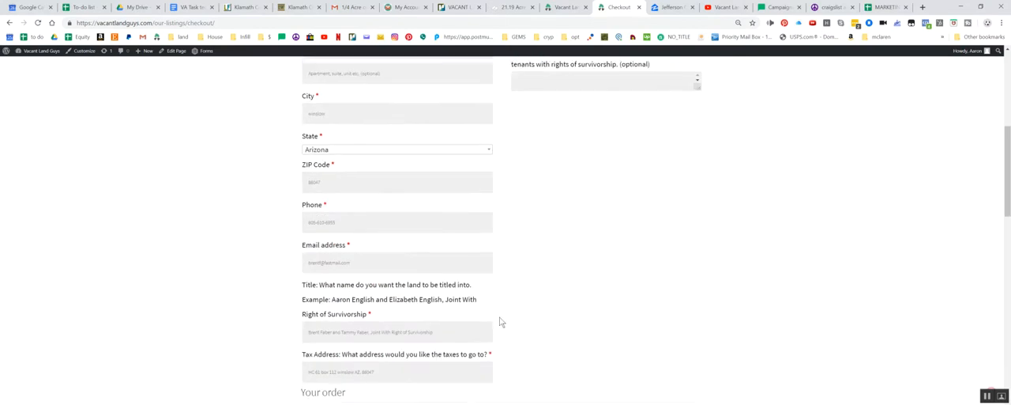
{"action": "scroll", "scroll_direction": "down", "scroll_amount": 3}
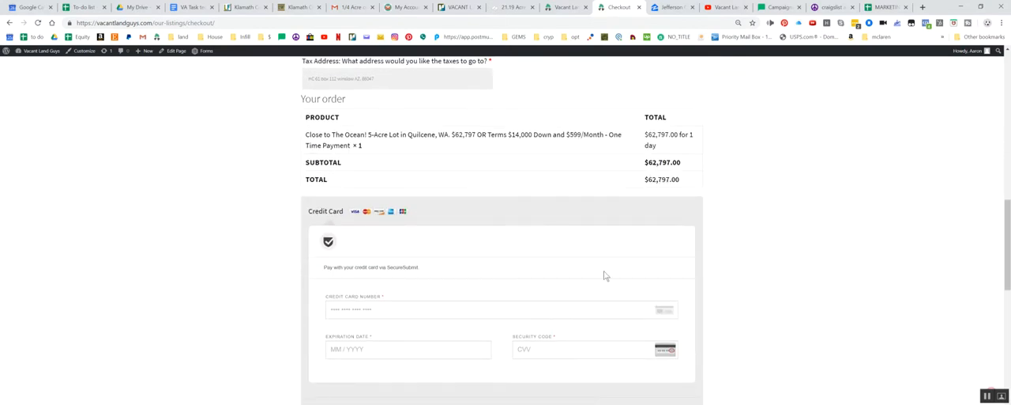
{"action": "scroll", "scroll_direction": "down", "scroll_amount": 3}
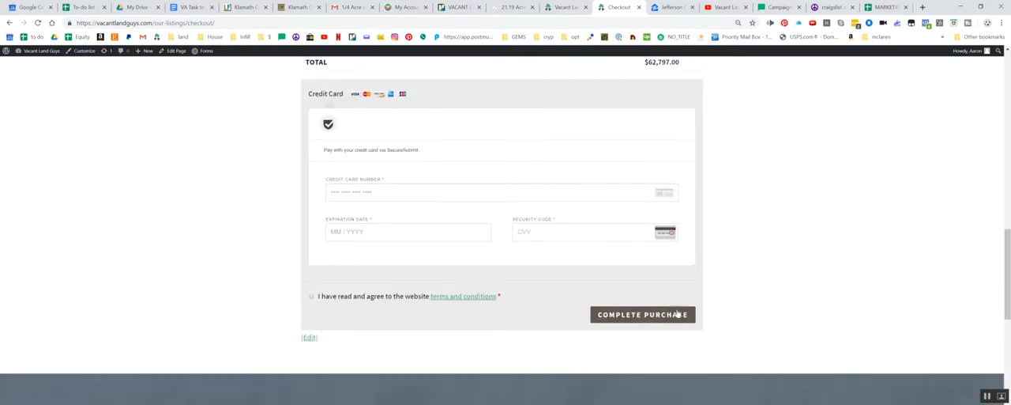
{"action": "scroll", "scroll_direction": "up", "scroll_amount": 3}
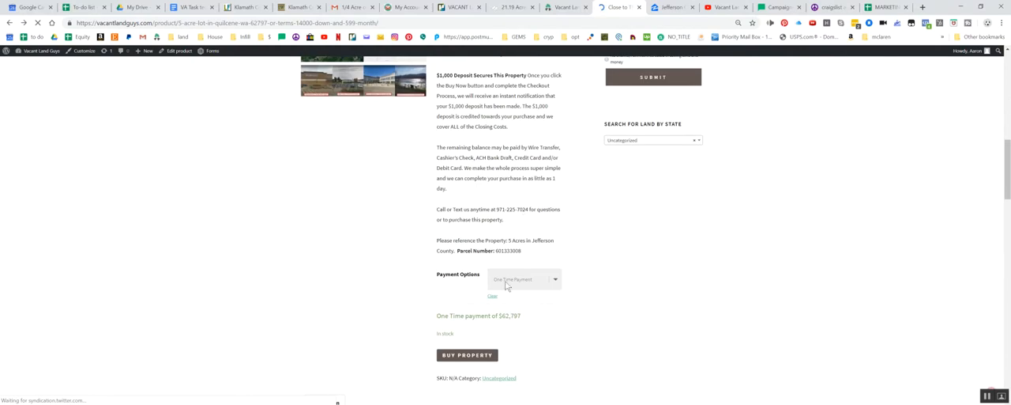
- Select the 185-month plan with $14,000 down and $599 monthly, and review the terms
{"action": "left_click", "coordinate": [525, 279]}
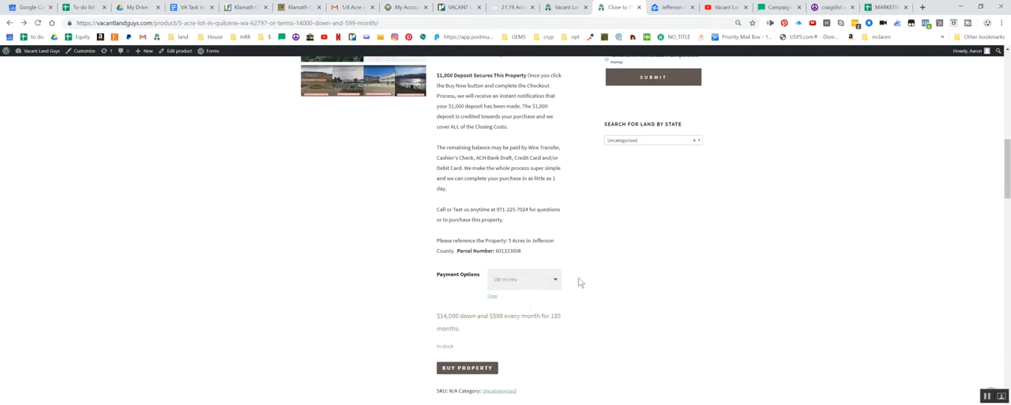
{"action": "scroll", "scroll_direction": "down", "scroll_amount": 3}
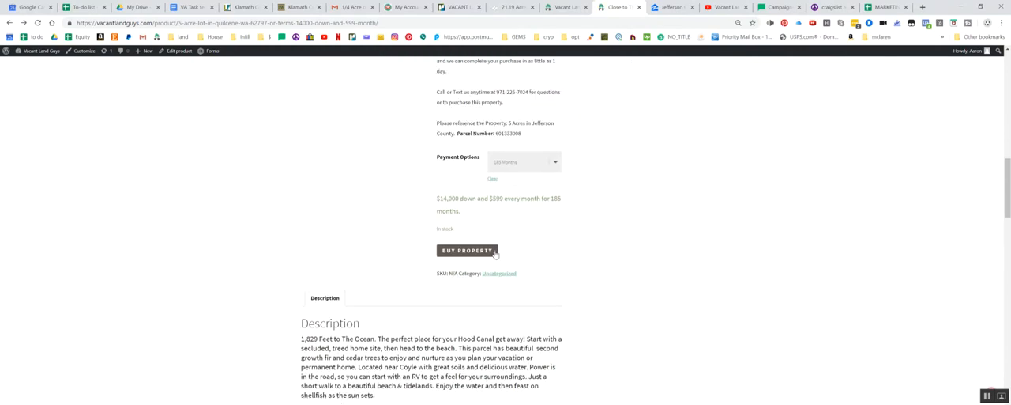
{"action": "mouse_move", "coordinate": [587, 259]}
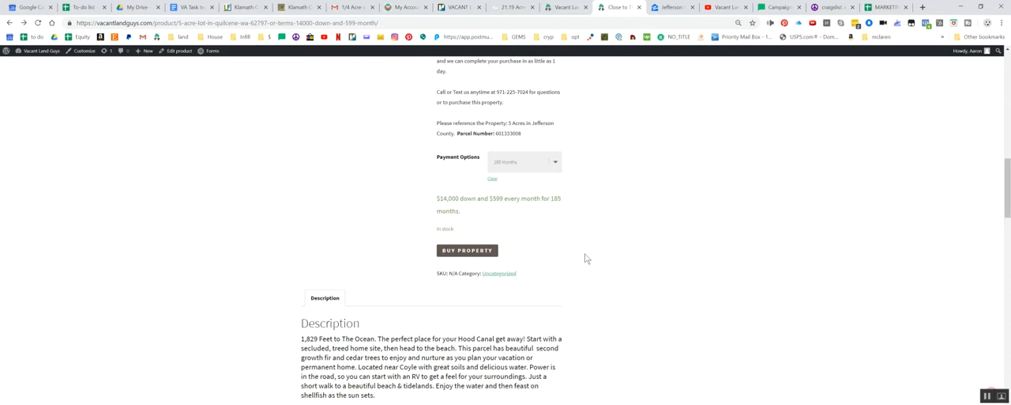
{"action": "scroll", "scroll_direction": "down", "scroll_amount": 3}
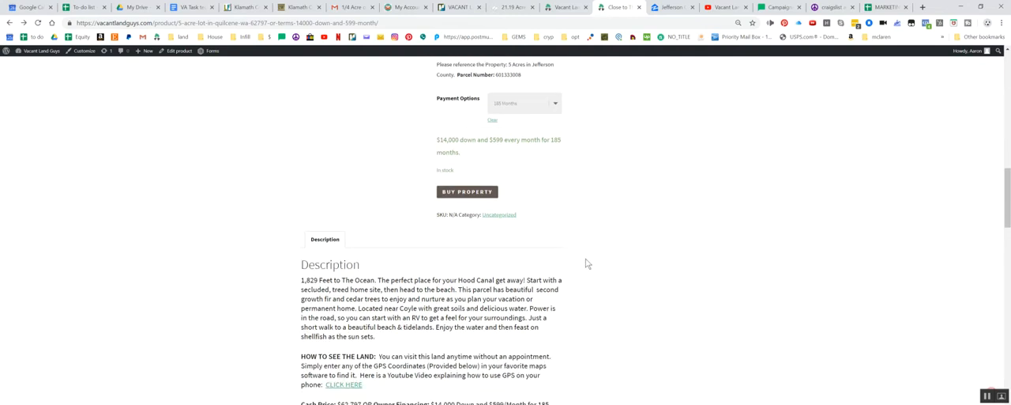
{"action": "scroll", "scroll_direction": "down", "scroll_amount": 3}
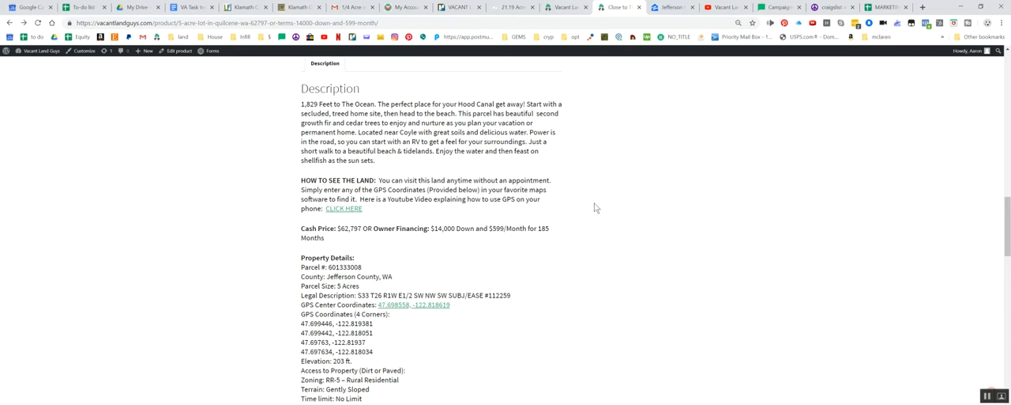
{"action": "mouse_move", "coordinate": [563, 213]}
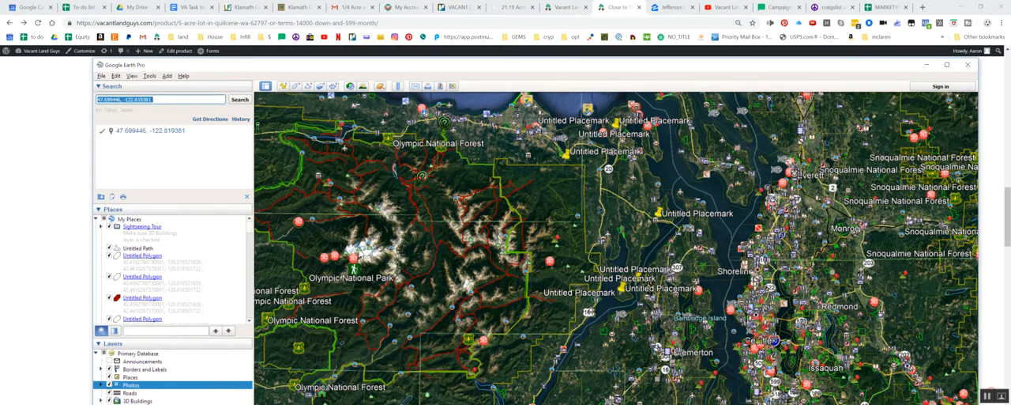
{"action": "mouse_move", "coordinate": [363, 251]}
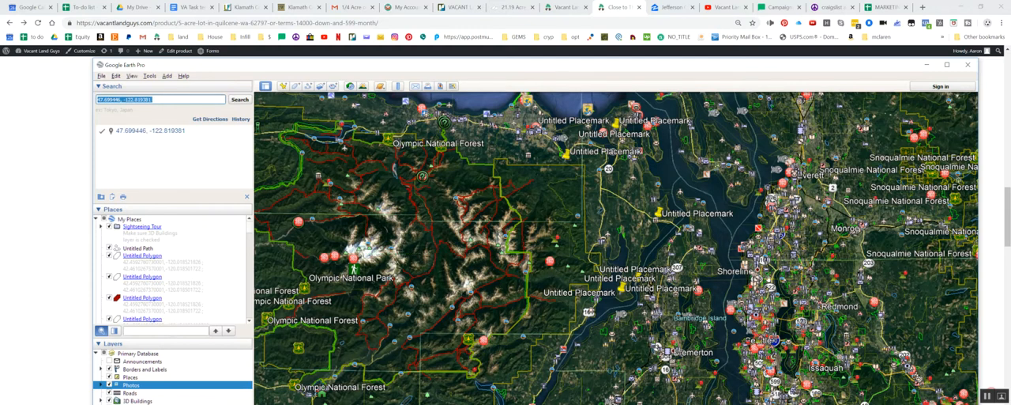
- Measure a ruler line of 18.96 miles at a 94.08-degree heading across the map
{"action": "left_click", "coordinate": [397, 85]}
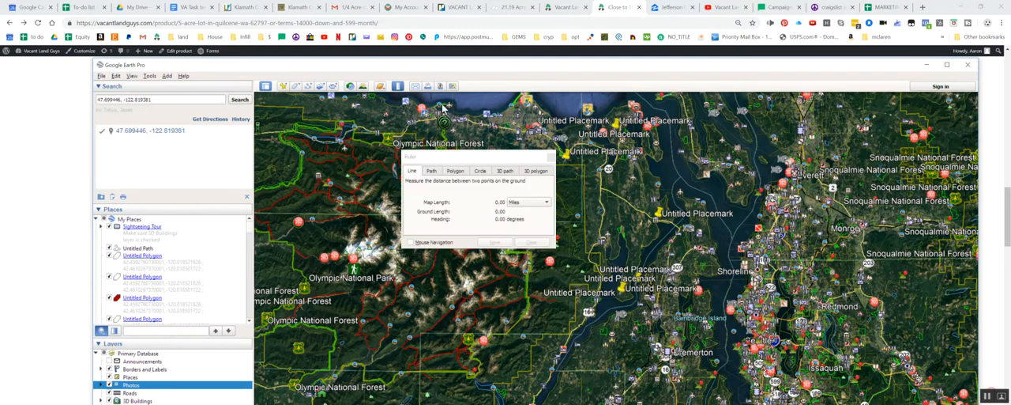
{"action": "left_click_drag", "start_coordinate": [624, 293], "coordinate": [805, 300]}
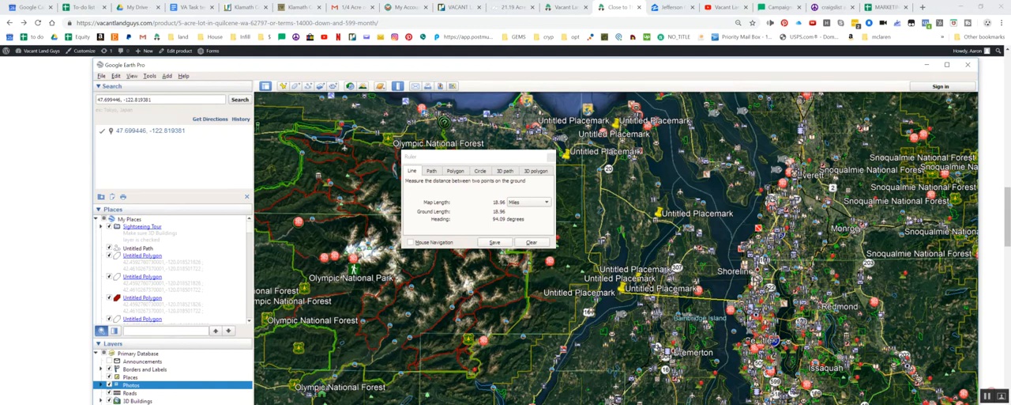
{"action": "mouse_move", "coordinate": [534, 241]}
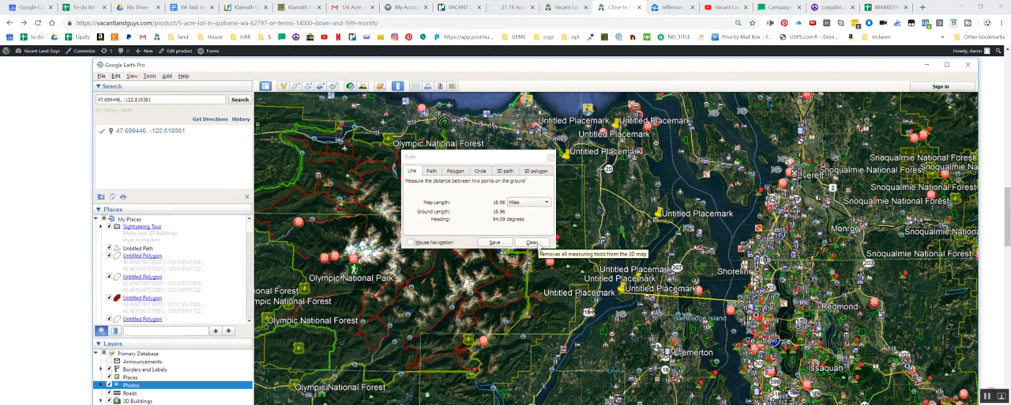
- Clear the 18.96-mile ruler measurement from the map
{"action": "left_click", "coordinate": [533, 242]}
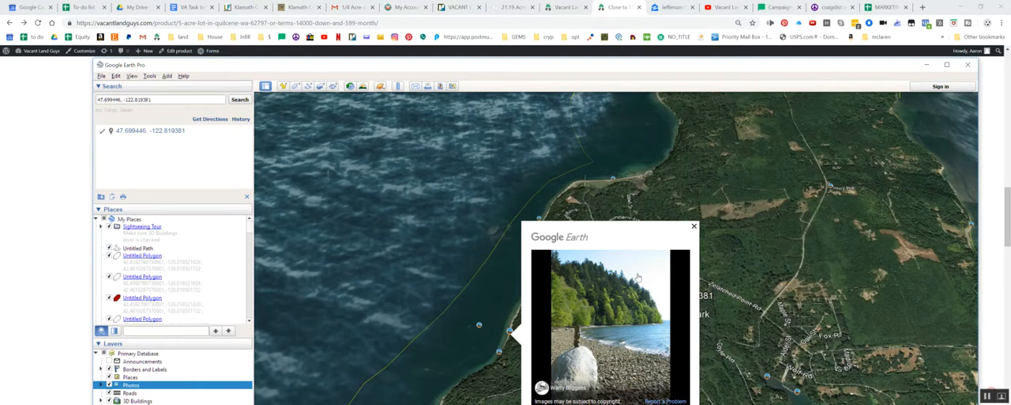
{"action": "mouse_move", "coordinate": [595, 348]}
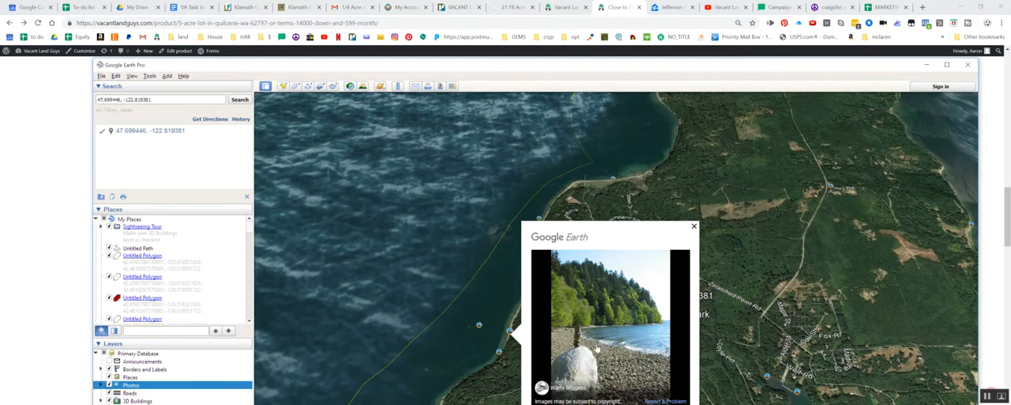
- Close the beach photo, then view and close the low tide, panorama and fire station photos
{"action": "left_click", "coordinate": [694, 226]}
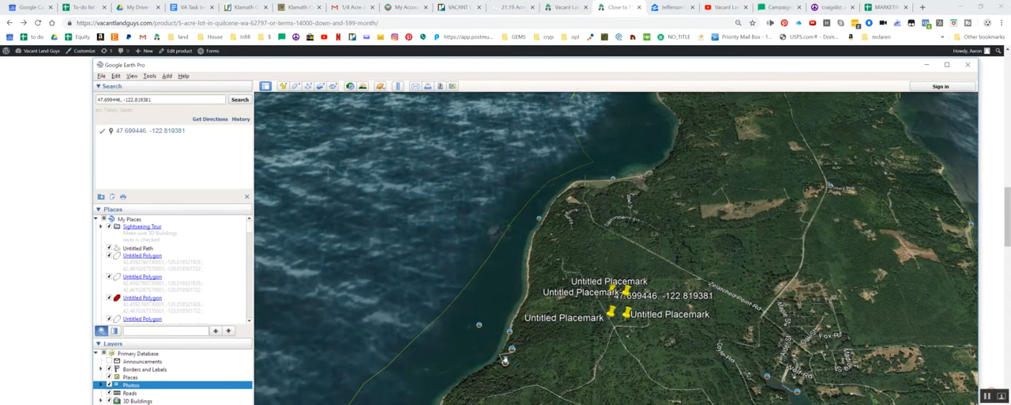
{"action": "left_click", "coordinate": [505, 353]}
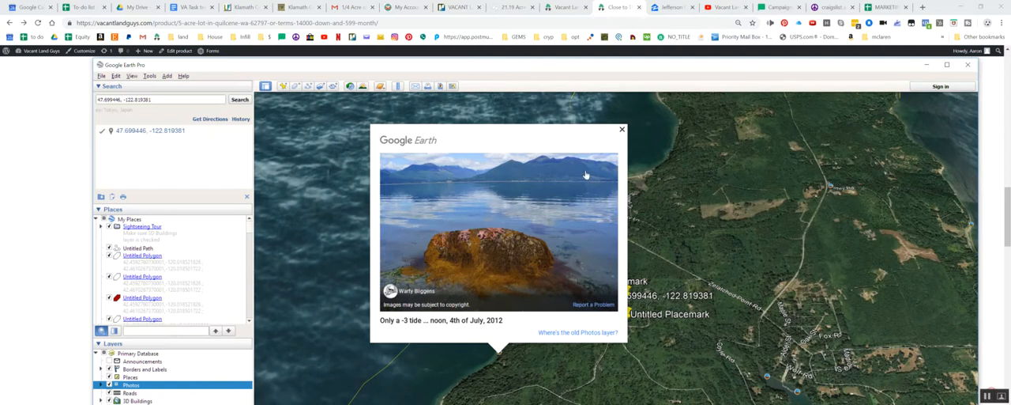
{"action": "mouse_move", "coordinate": [593, 154]}
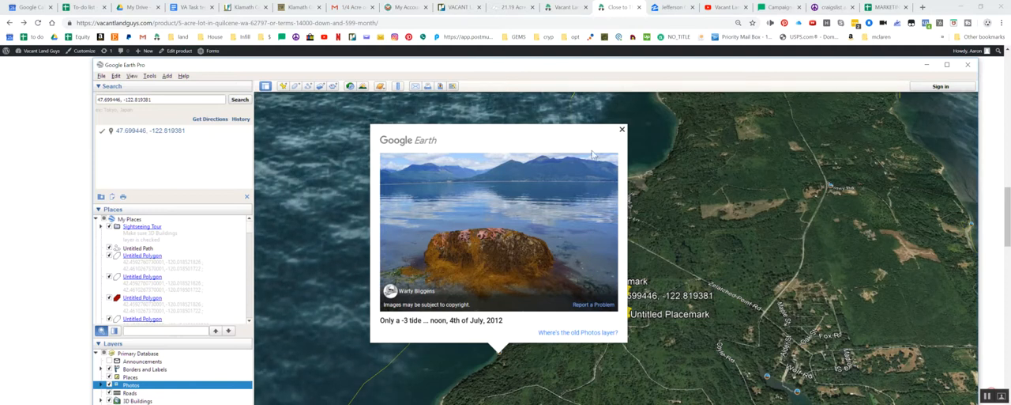
{"action": "left_click", "coordinate": [622, 128]}
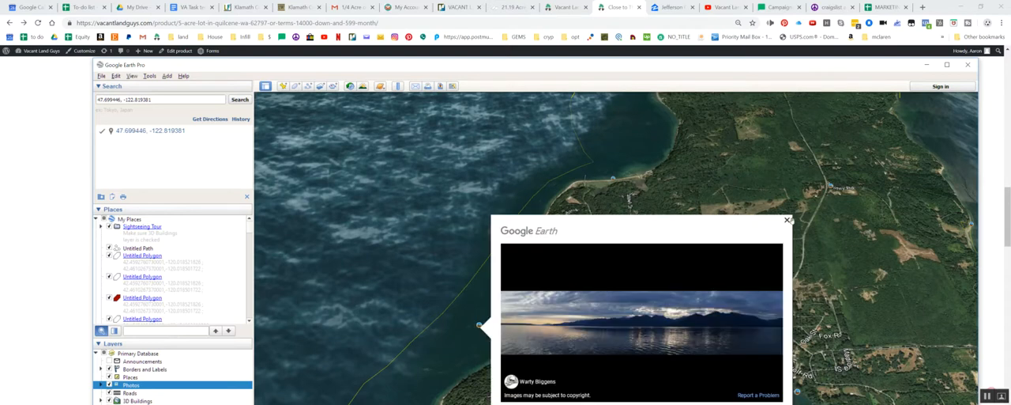
{"action": "mouse_move", "coordinate": [792, 237]}
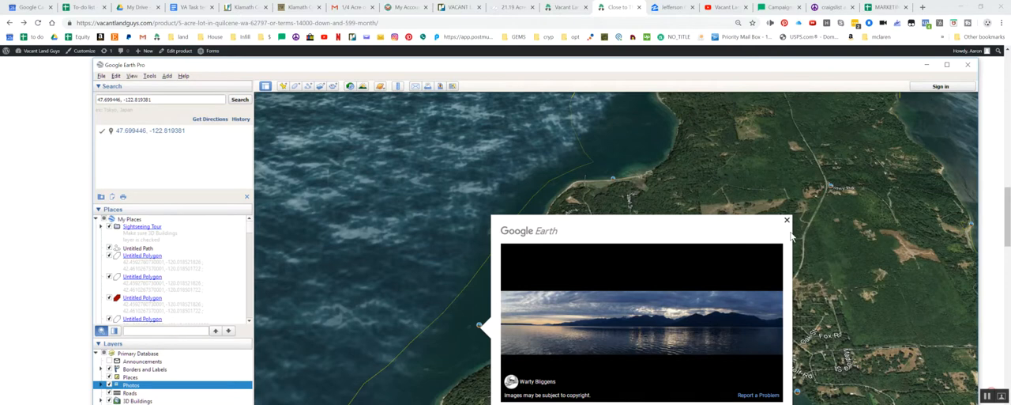
{"action": "left_click", "coordinate": [787, 219]}
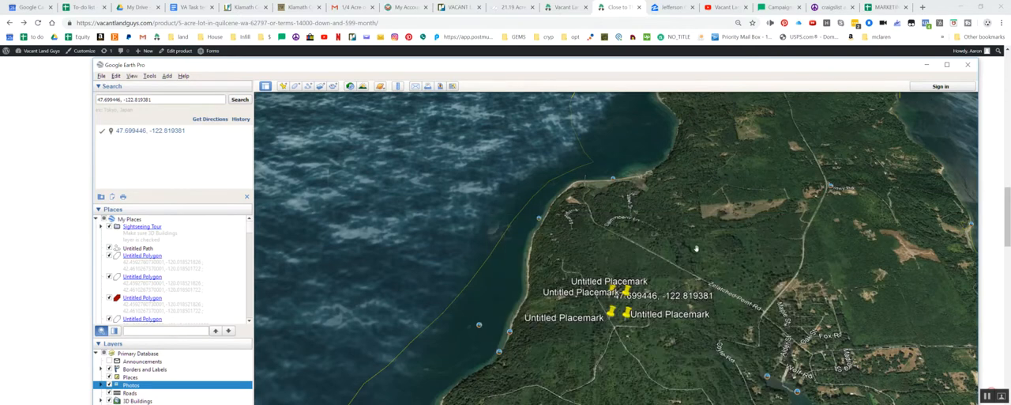
{"action": "mouse_move", "coordinate": [829, 192]}
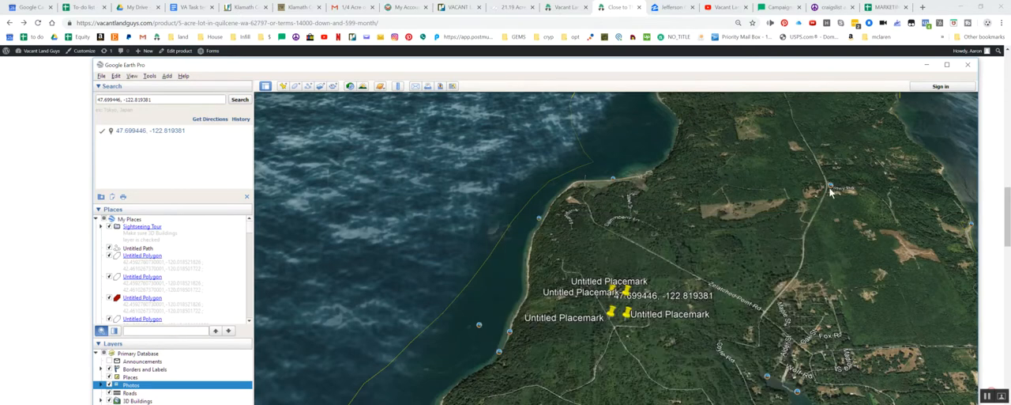
{"action": "left_click", "coordinate": [830, 188]}
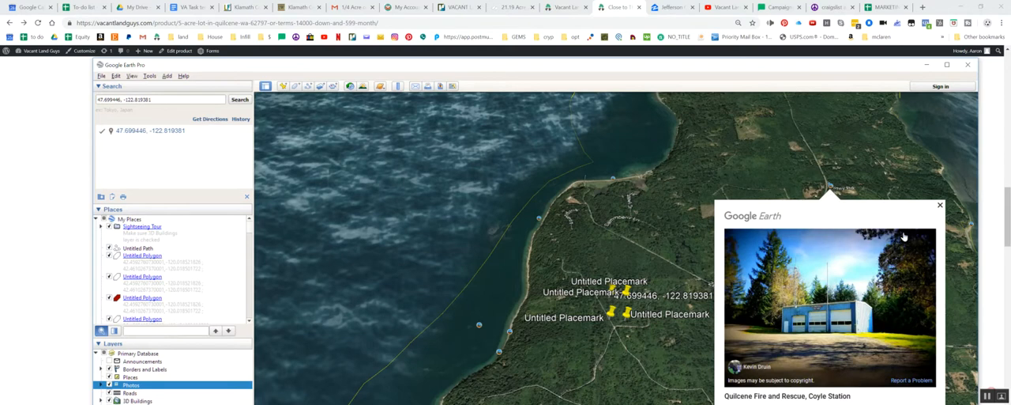
{"action": "mouse_move", "coordinate": [934, 212]}
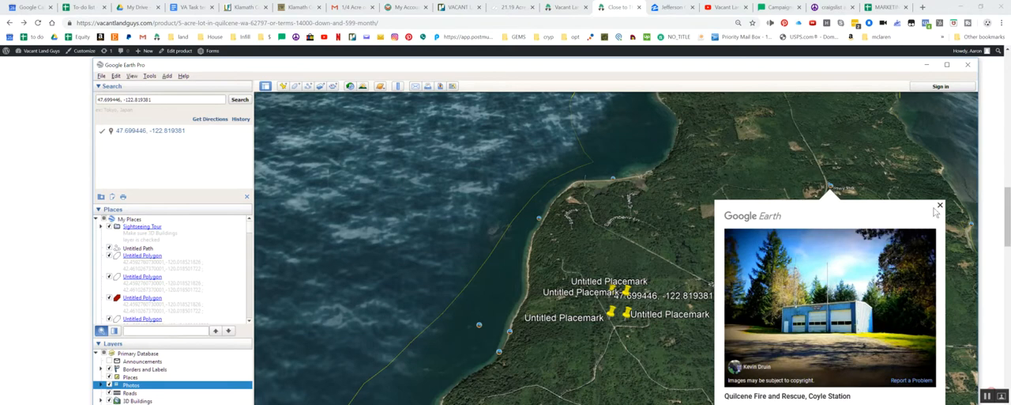
{"action": "left_click", "coordinate": [939, 205]}
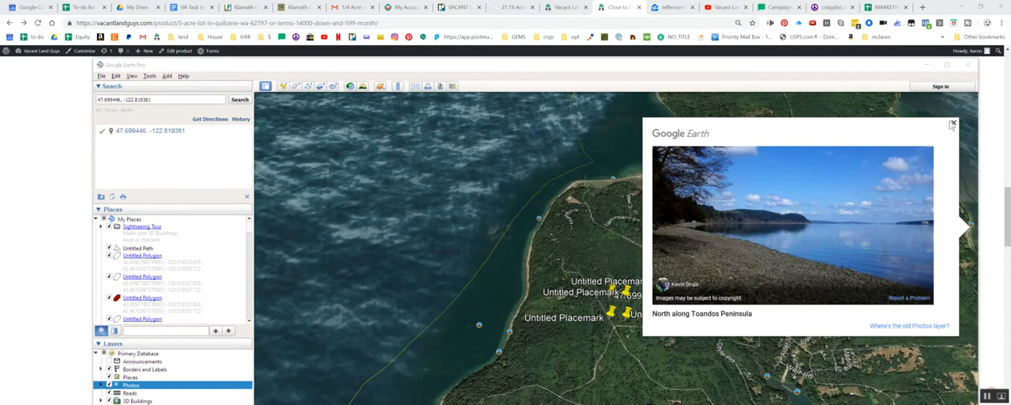
- Close the Toandos shoreline, Fisherman Harbor, stilt house, panorama and Olympic Mountains beach photos
{"action": "left_click", "coordinate": [953, 124]}
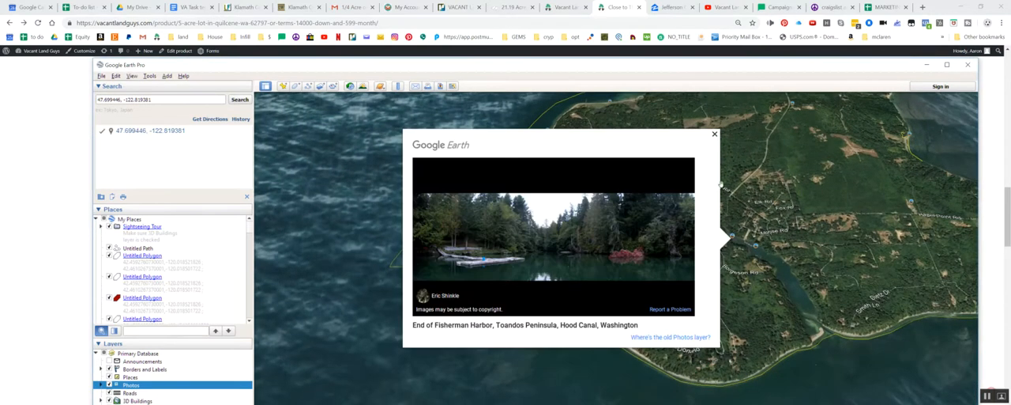
{"action": "left_click", "coordinate": [714, 134]}
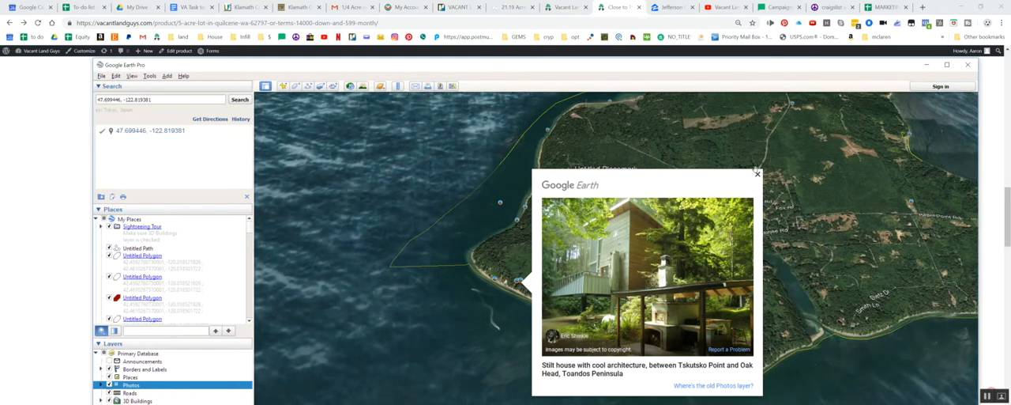
{"action": "left_click", "coordinate": [757, 173]}
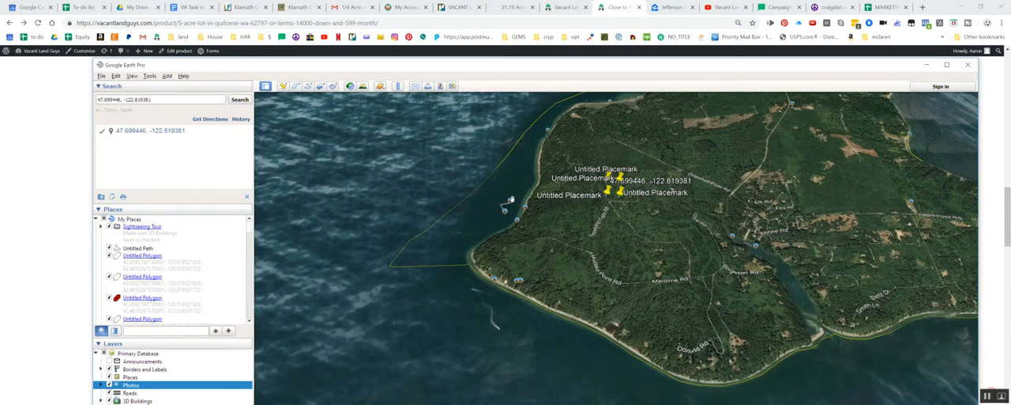
{"action": "left_click", "coordinate": [499, 205]}
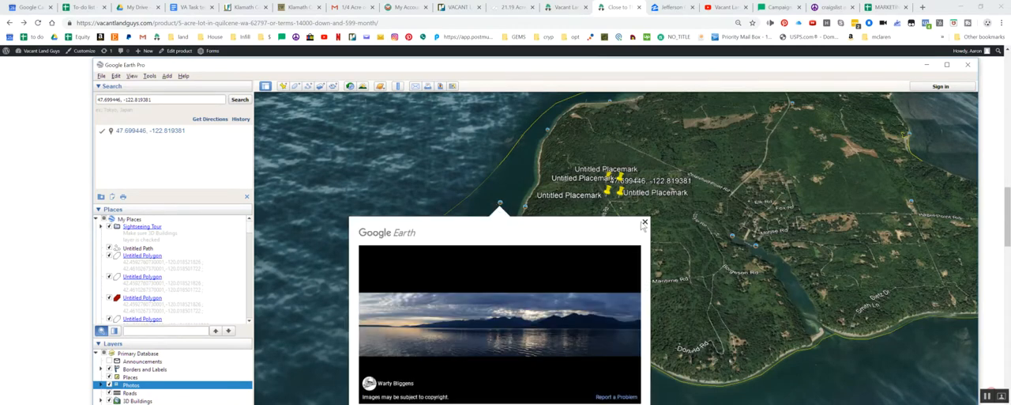
{"action": "left_click", "coordinate": [645, 222]}
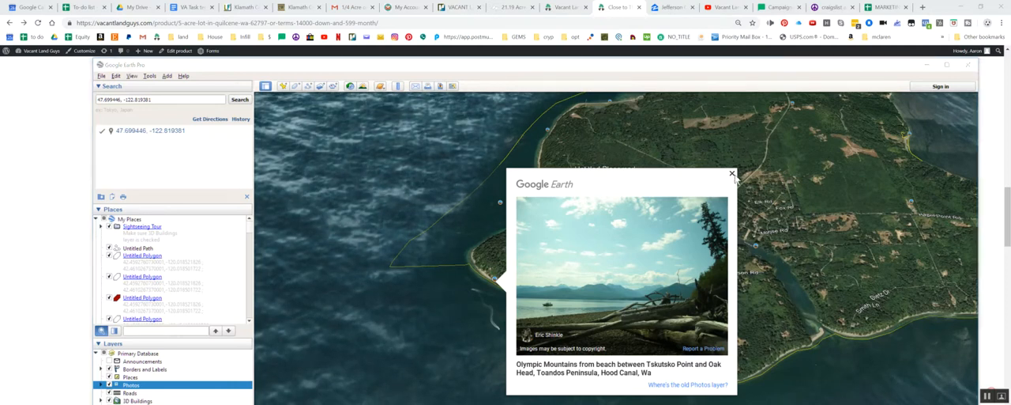
{"action": "left_click", "coordinate": [731, 172]}
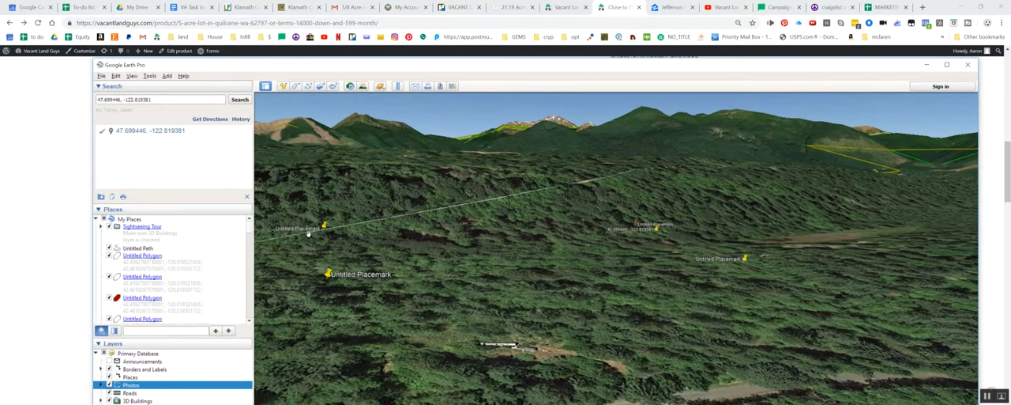
{"action": "mouse_move", "coordinate": [697, 130]}
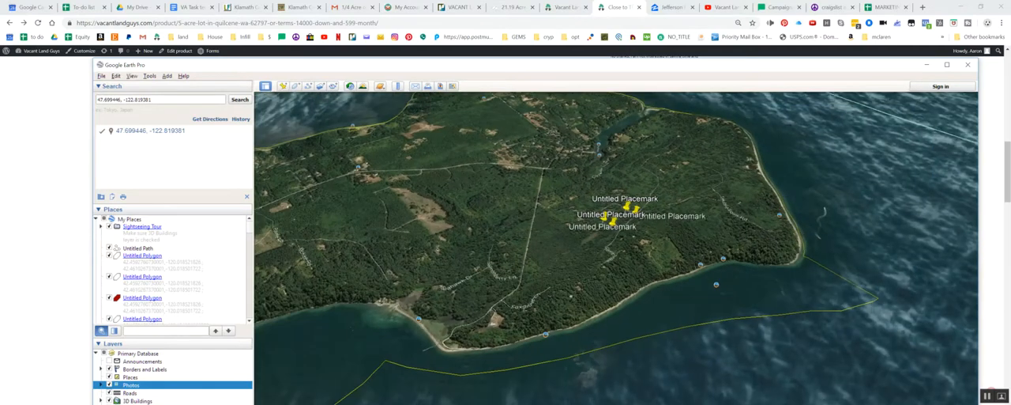
- View the $64,950 Coyle Rd listing on Zillow, then open and scroll the $94,000 Hazel Point Rd listing
{"action": "left_click", "coordinate": [672, 7]}
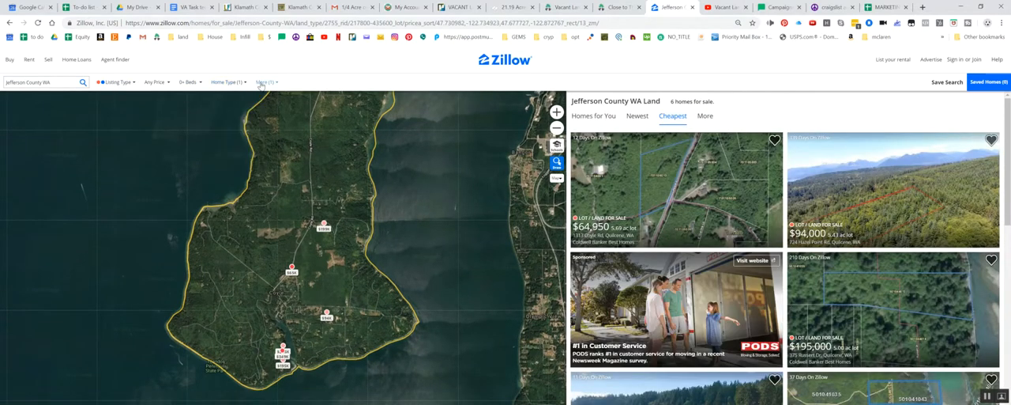
{"action": "left_click", "coordinate": [264, 82]}
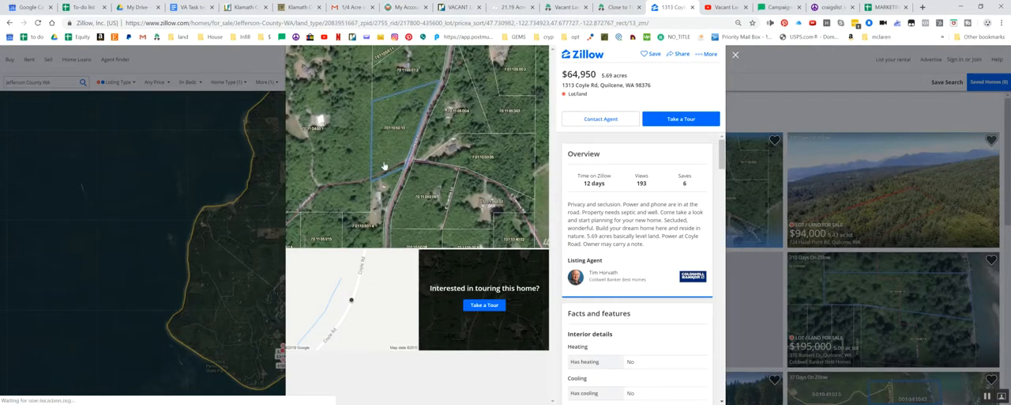
{"action": "mouse_move", "coordinate": [405, 129]}
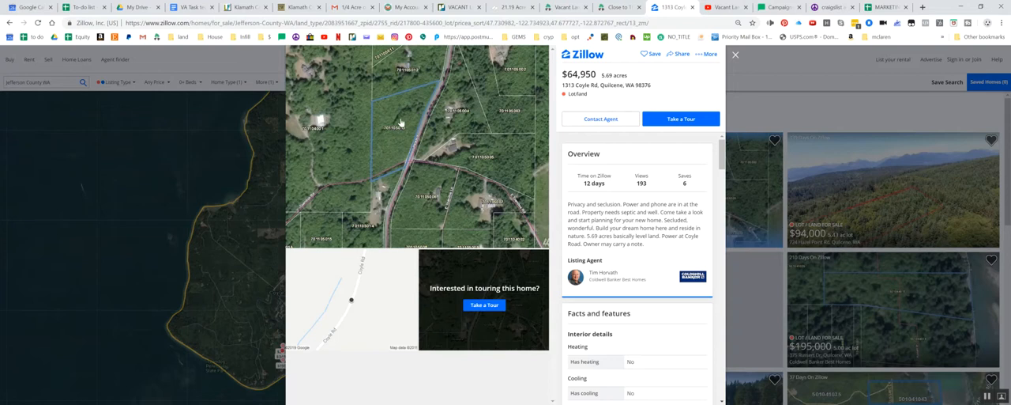
{"action": "mouse_move", "coordinate": [738, 55]}
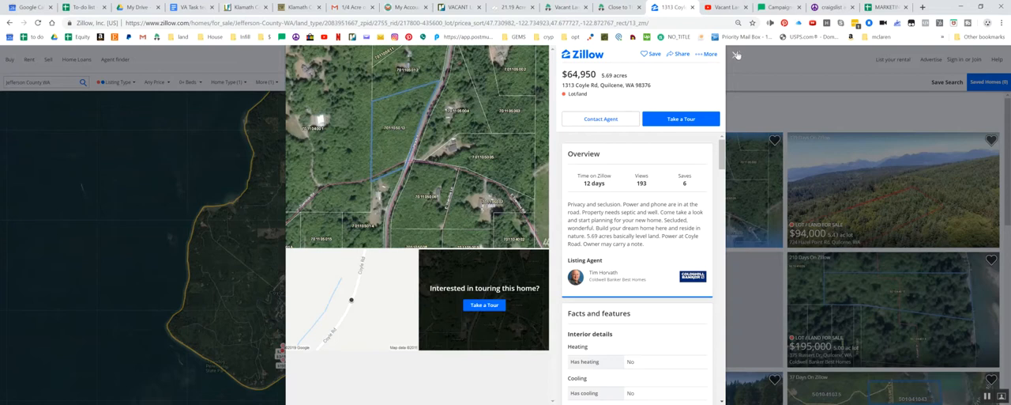
{"action": "left_click", "coordinate": [736, 53]}
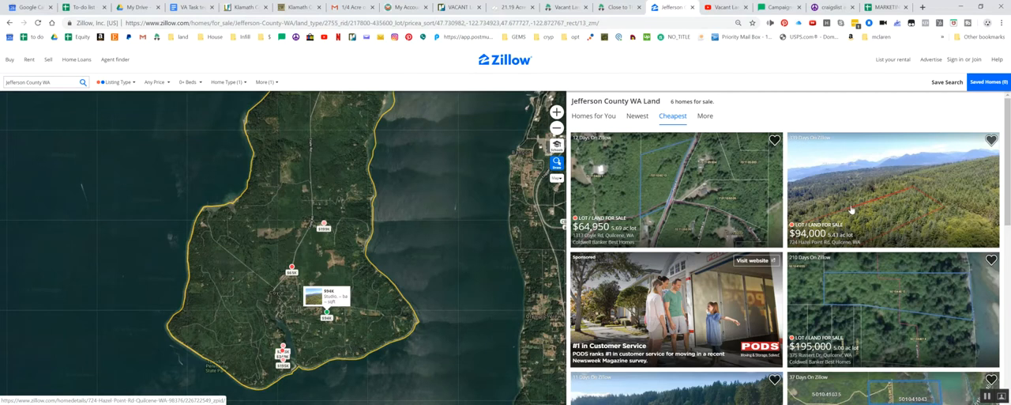
{"action": "left_click", "coordinate": [894, 190]}
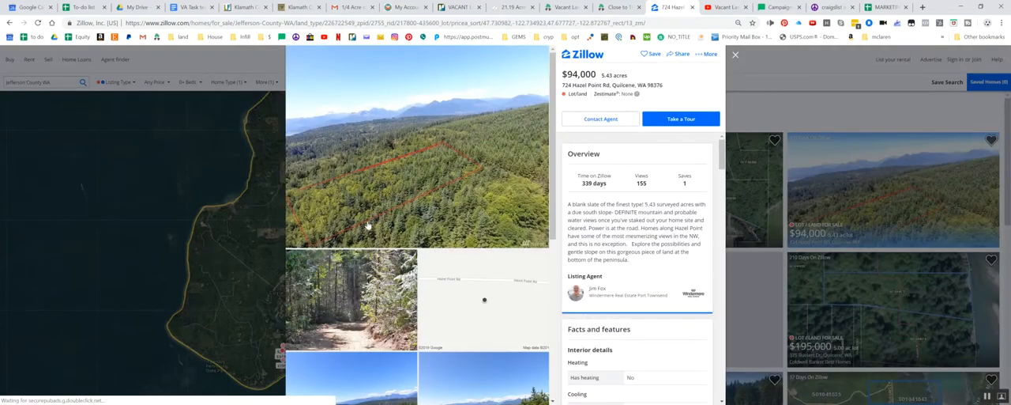
{"action": "mouse_move", "coordinate": [433, 178]}
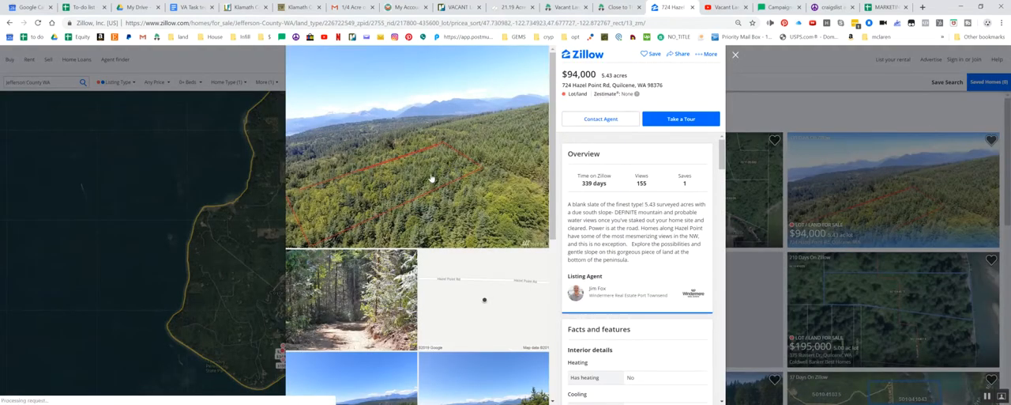
{"action": "scroll", "scroll_direction": "down", "scroll_amount": 3}
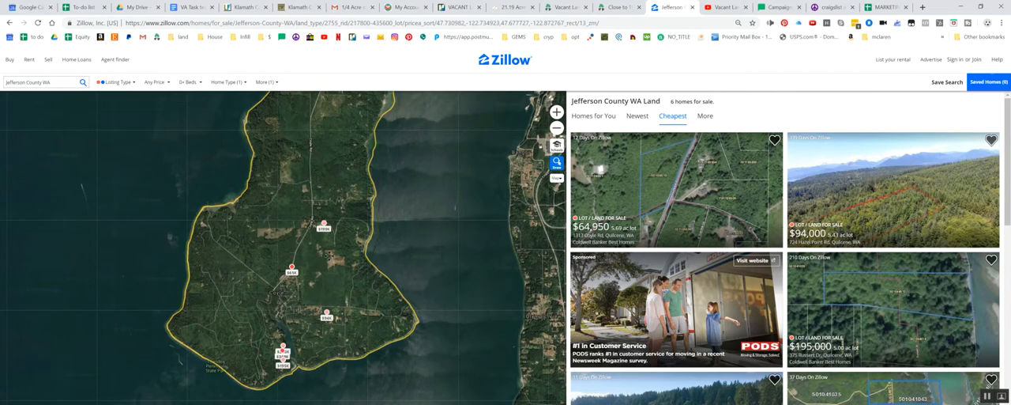
- Return to the vacantlandguys.com Quilcene lot page and scroll to the deposit, payment details and parcel number
{"action": "left_click", "coordinate": [620, 7]}
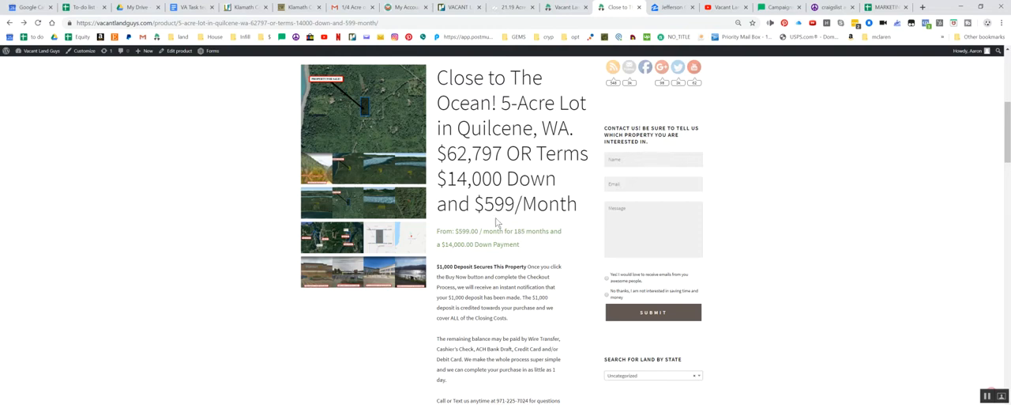
{"action": "scroll", "scroll_direction": "down", "scroll_amount": 3}
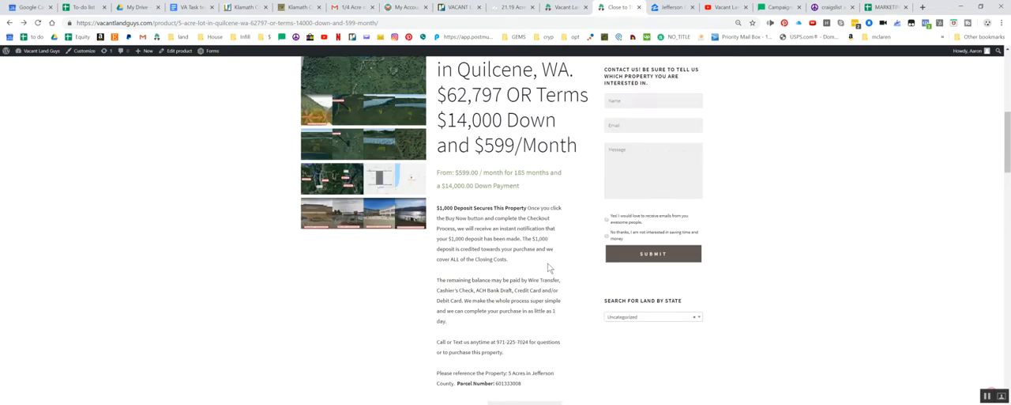